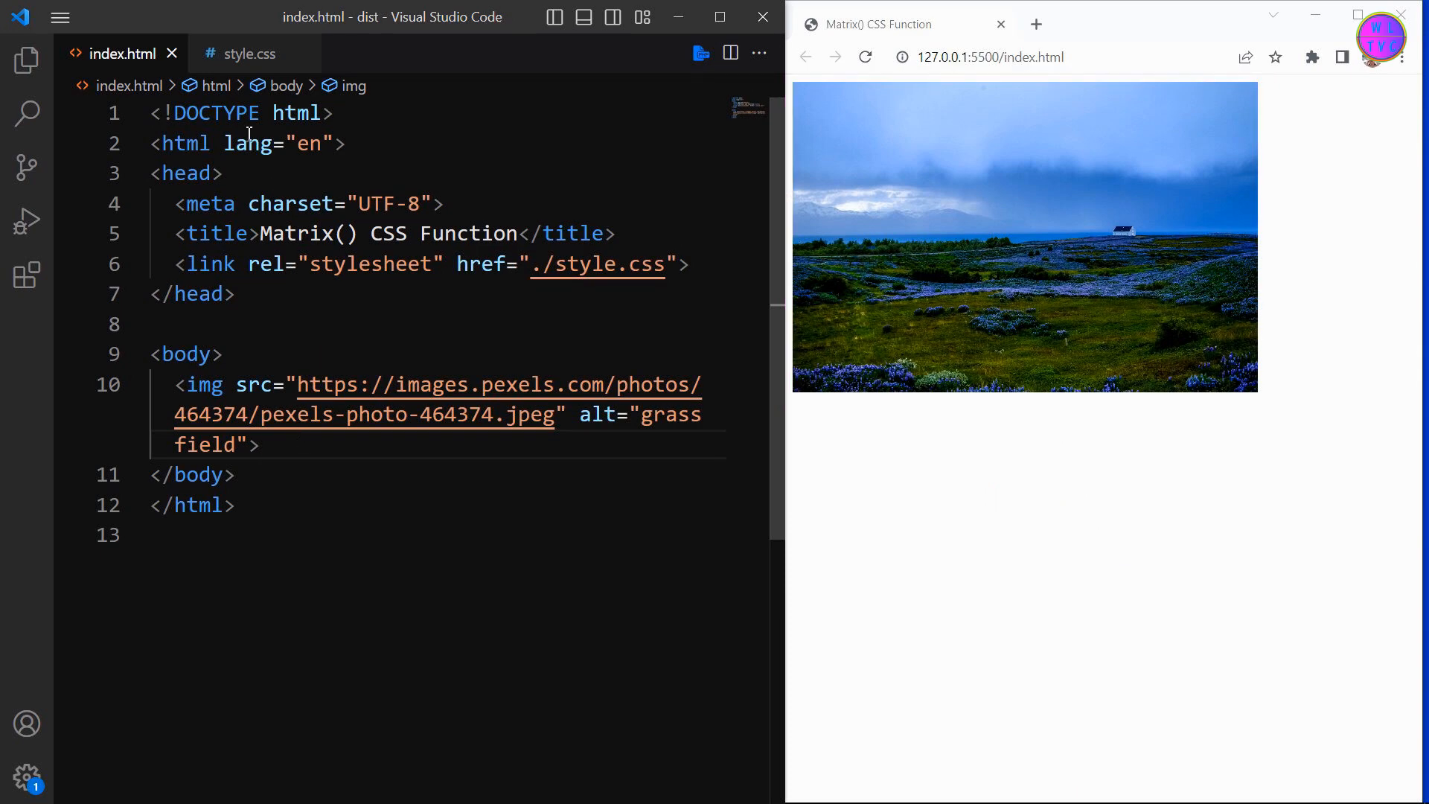
Switch to style.css to view the img rule's 500px width and identity matrix.
{"action": "left_click", "coordinate": [249, 53]}
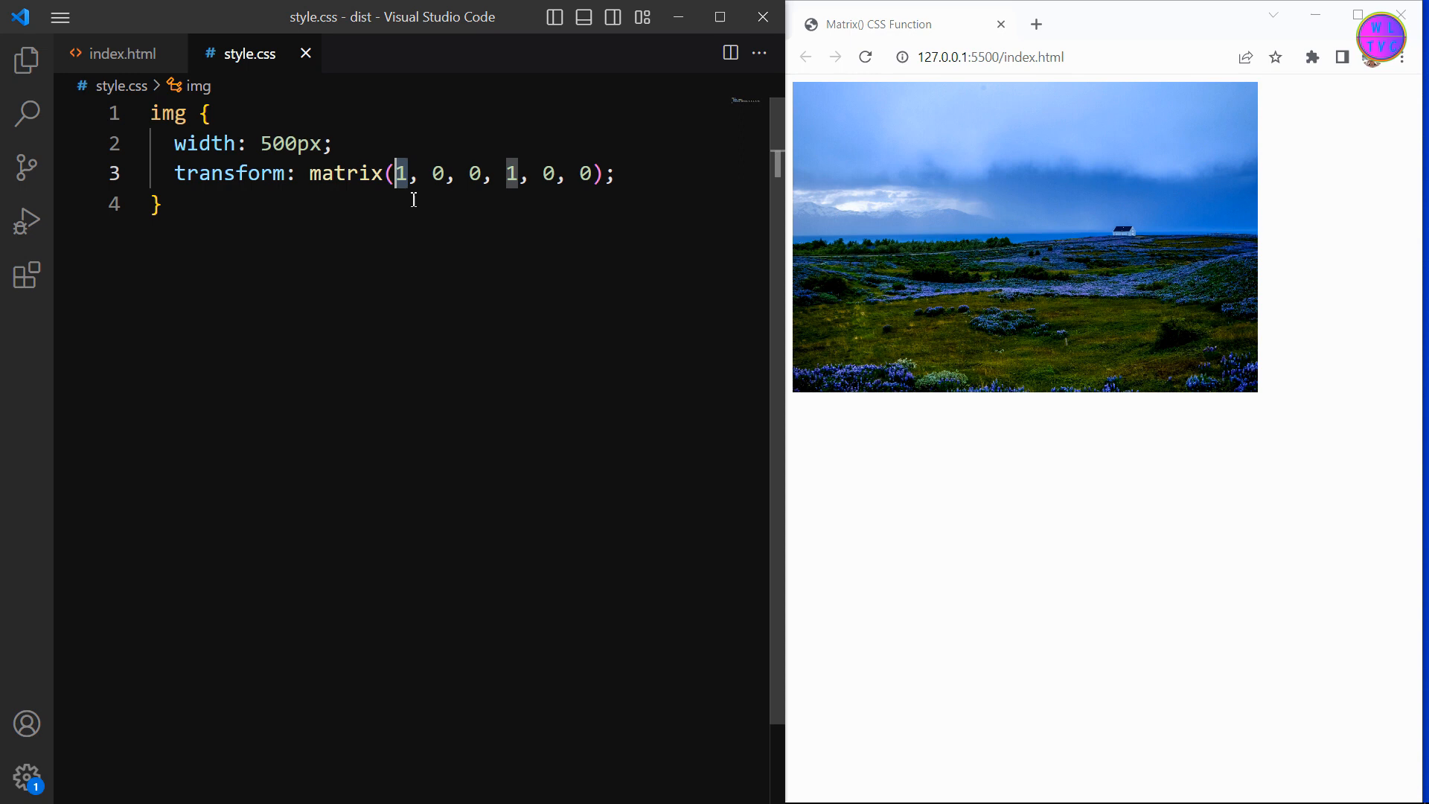
Try 0, then 1, then 0.5 as the first matrix value, squeezing the image to half width.
{"action": "type", "text": "0"}
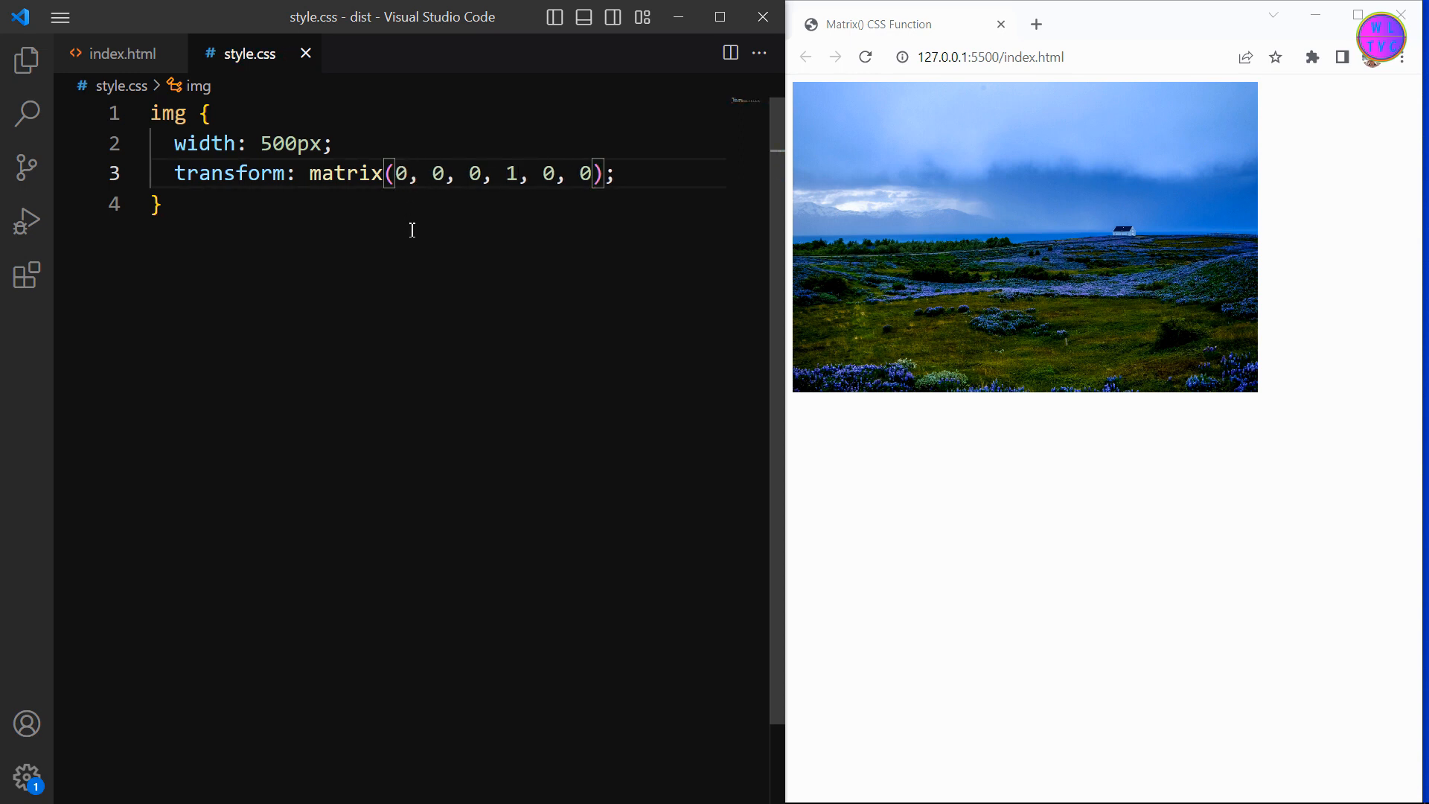
{"action": "key", "text": "Backspace"}
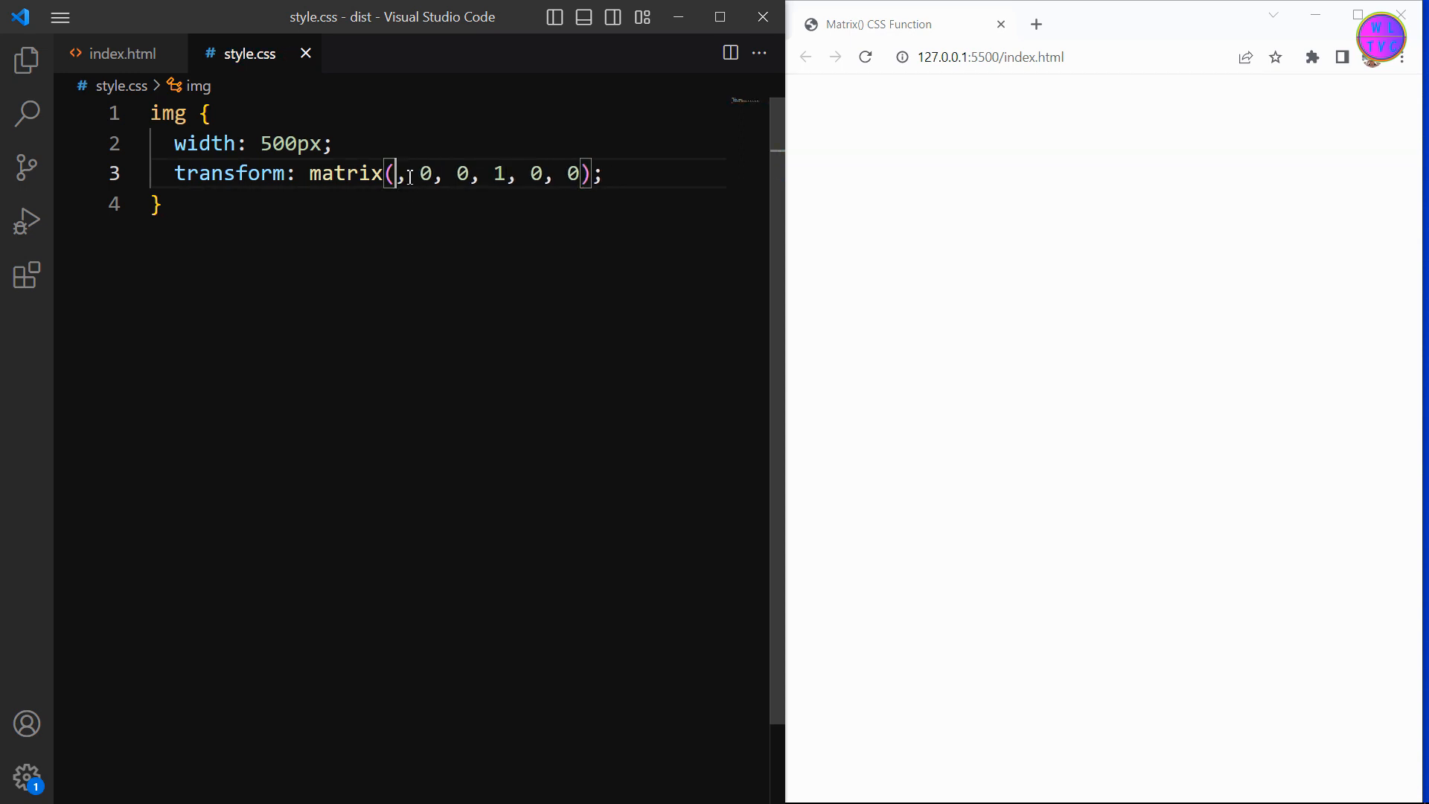
{"action": "type", "text": "1"}
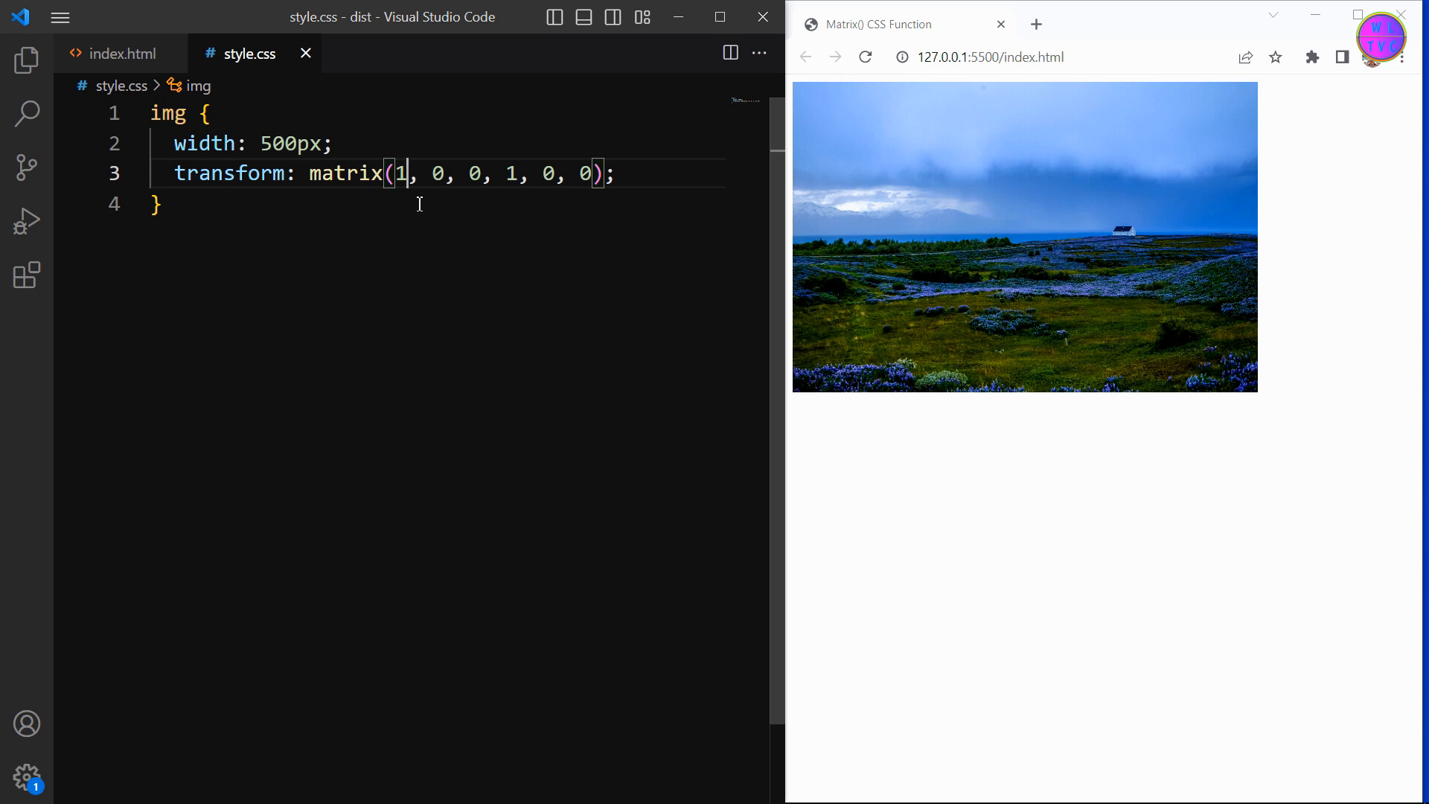
{"action": "type", "text": ".5"}
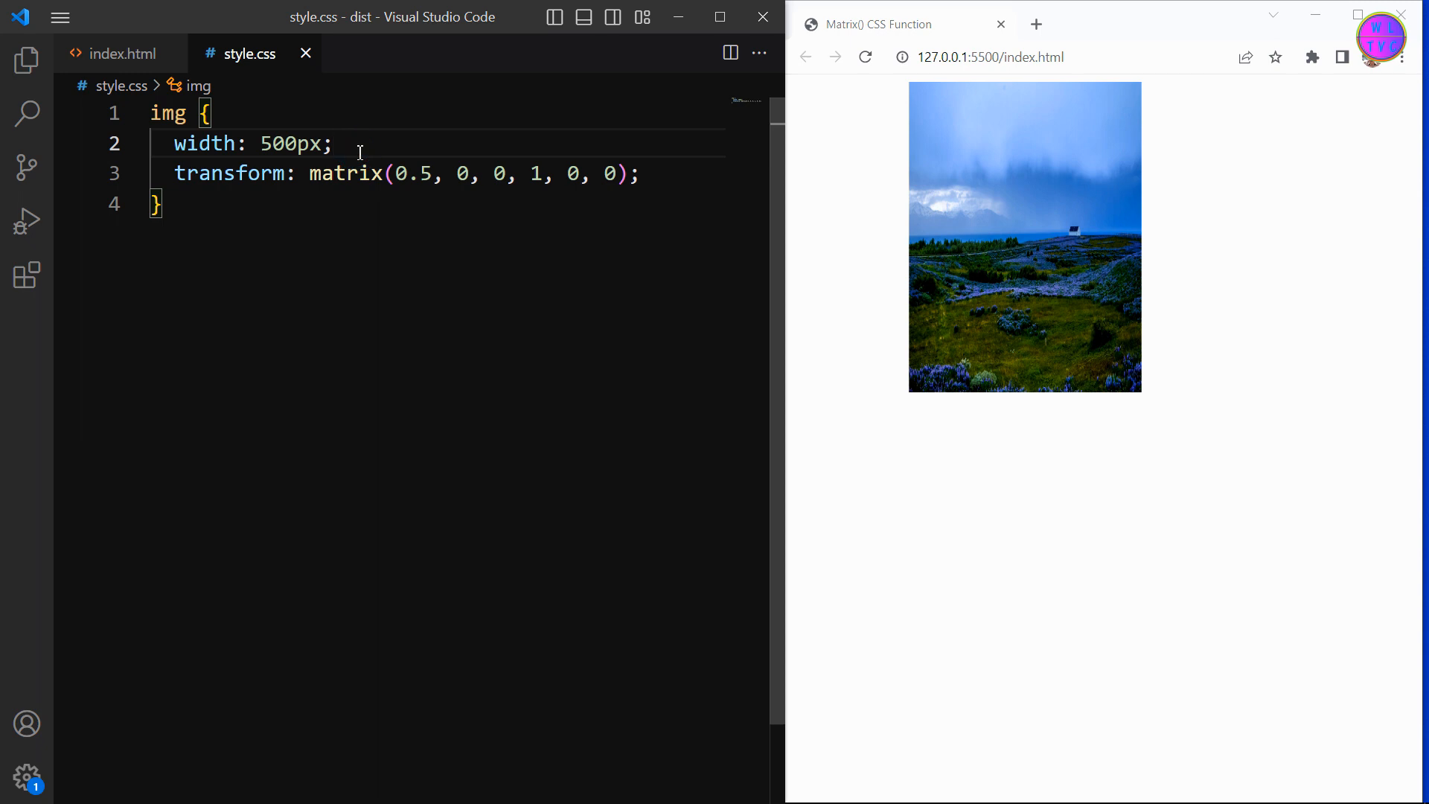
Add 'transition: 5s ease all;' to the img rule and restore the first matrix value to 1.
{"action": "type", "text": "tra"}
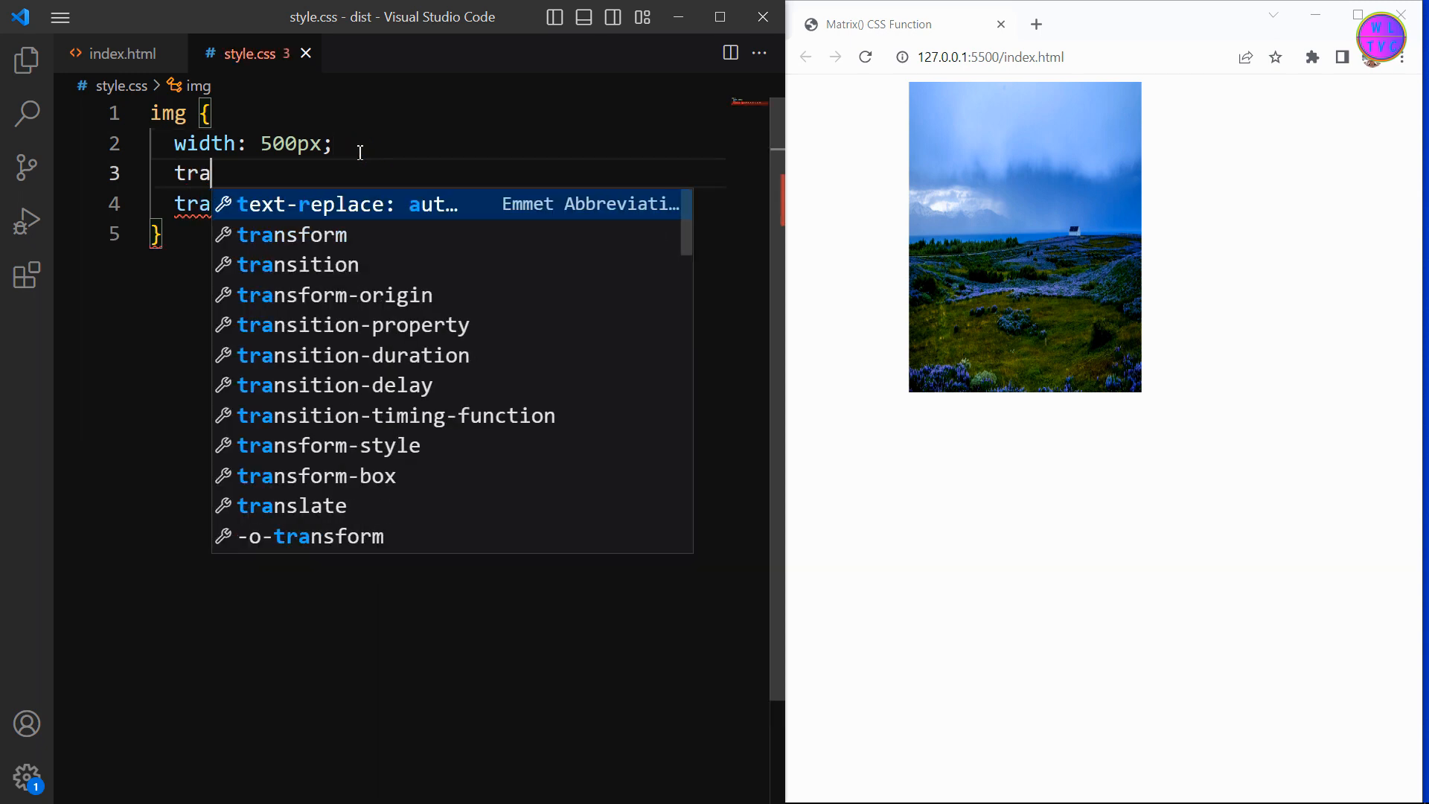
{"action": "type", "text": "nsition:"}
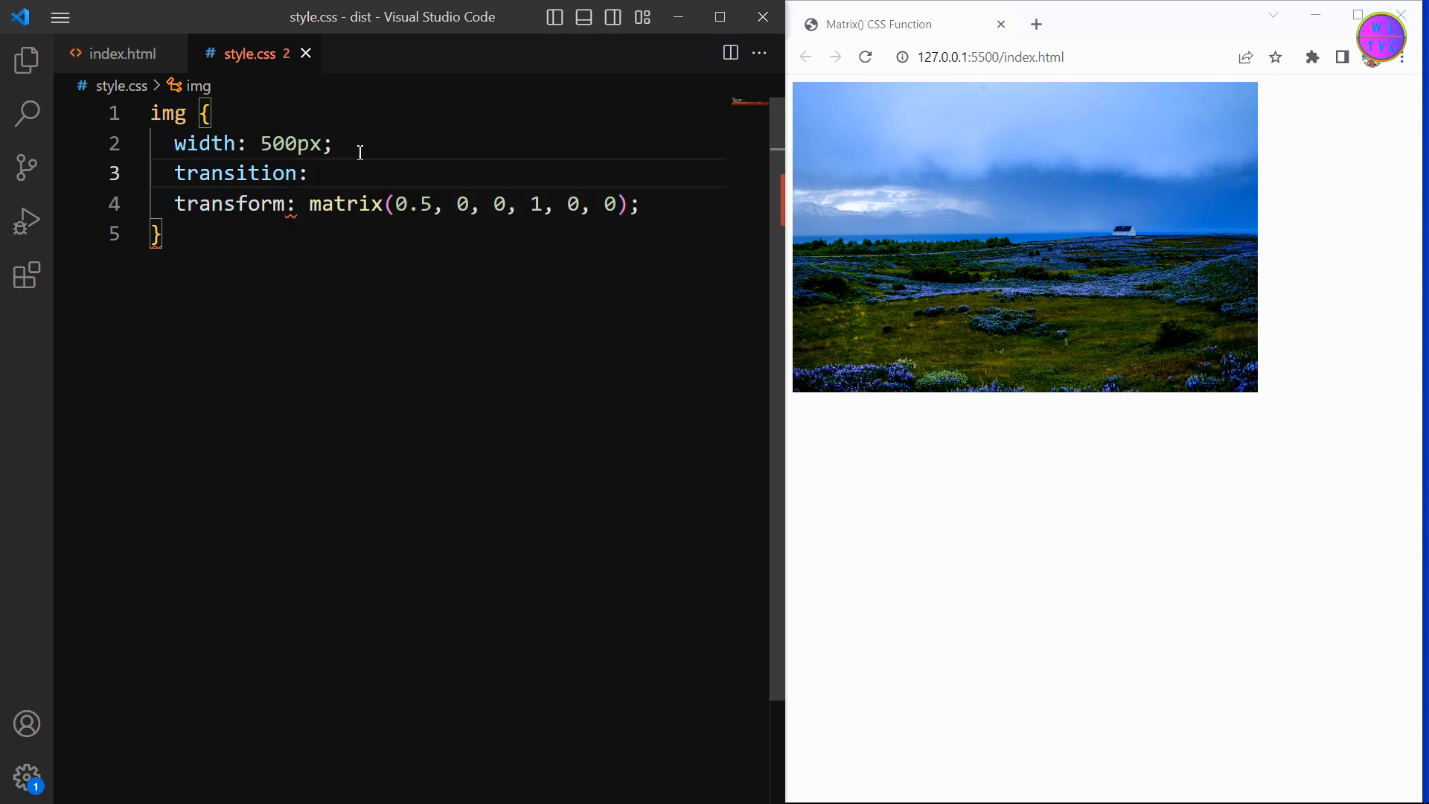
{"action": "type", "text": "5s ease"}
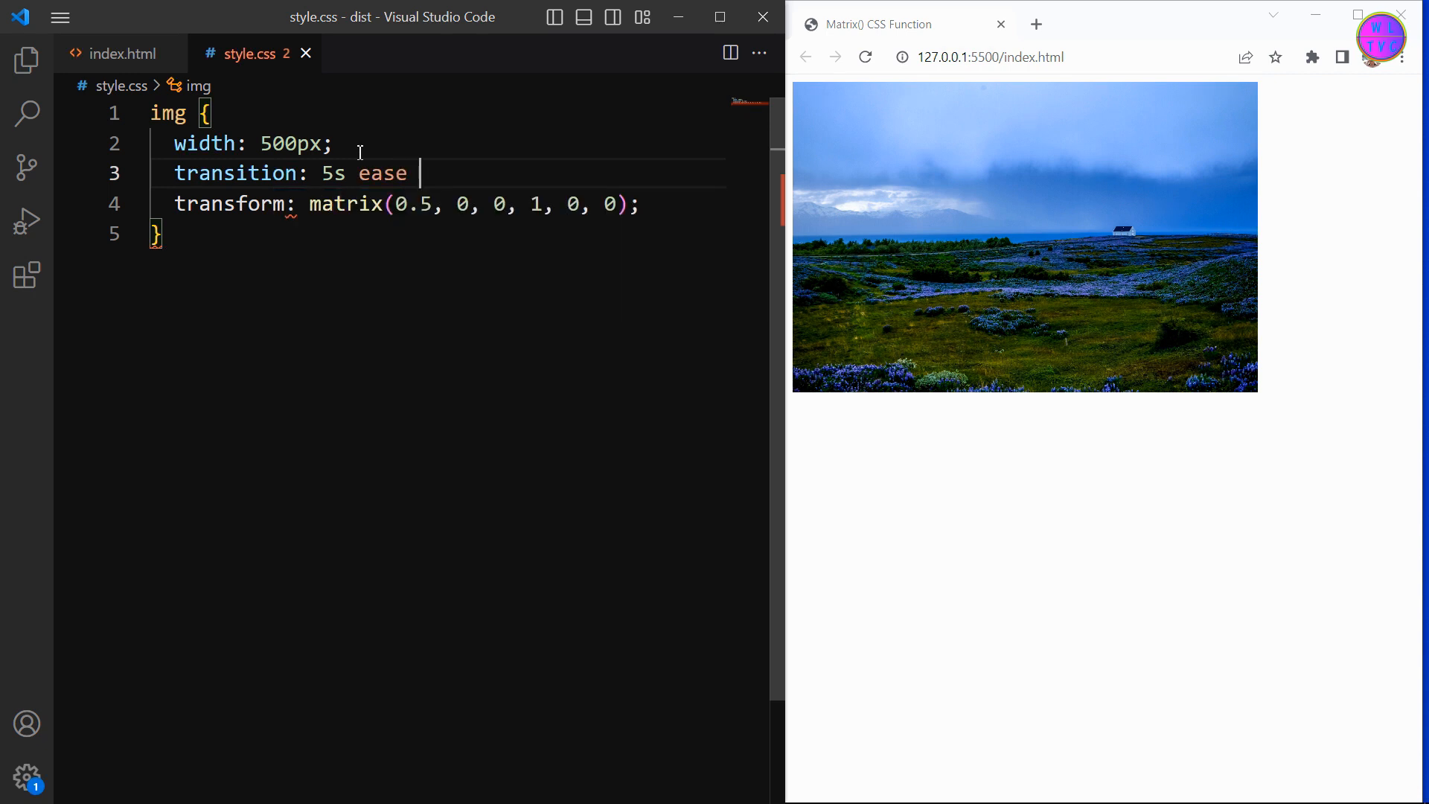
{"action": "type", "text": "all;"}
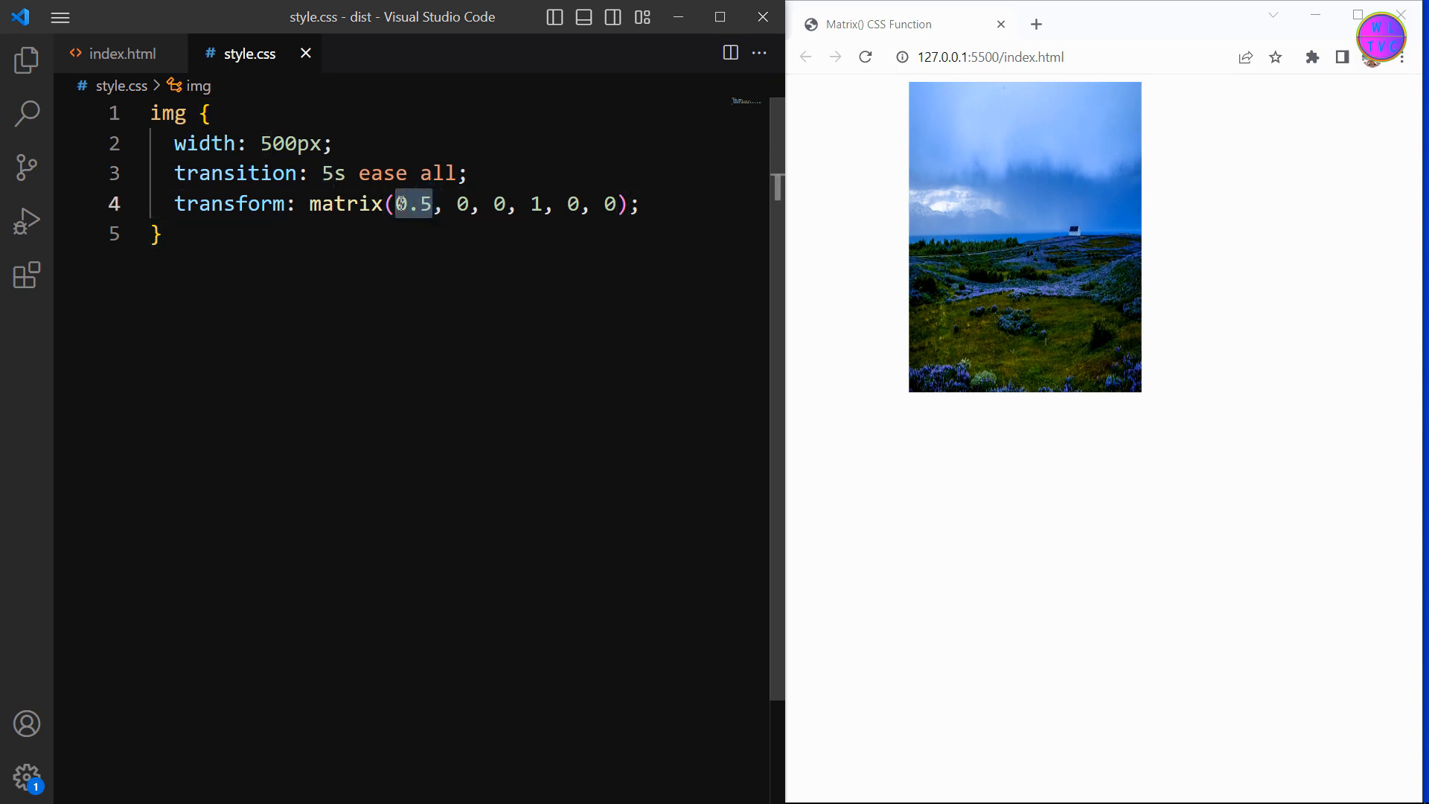
{"action": "type", "text": "2"}
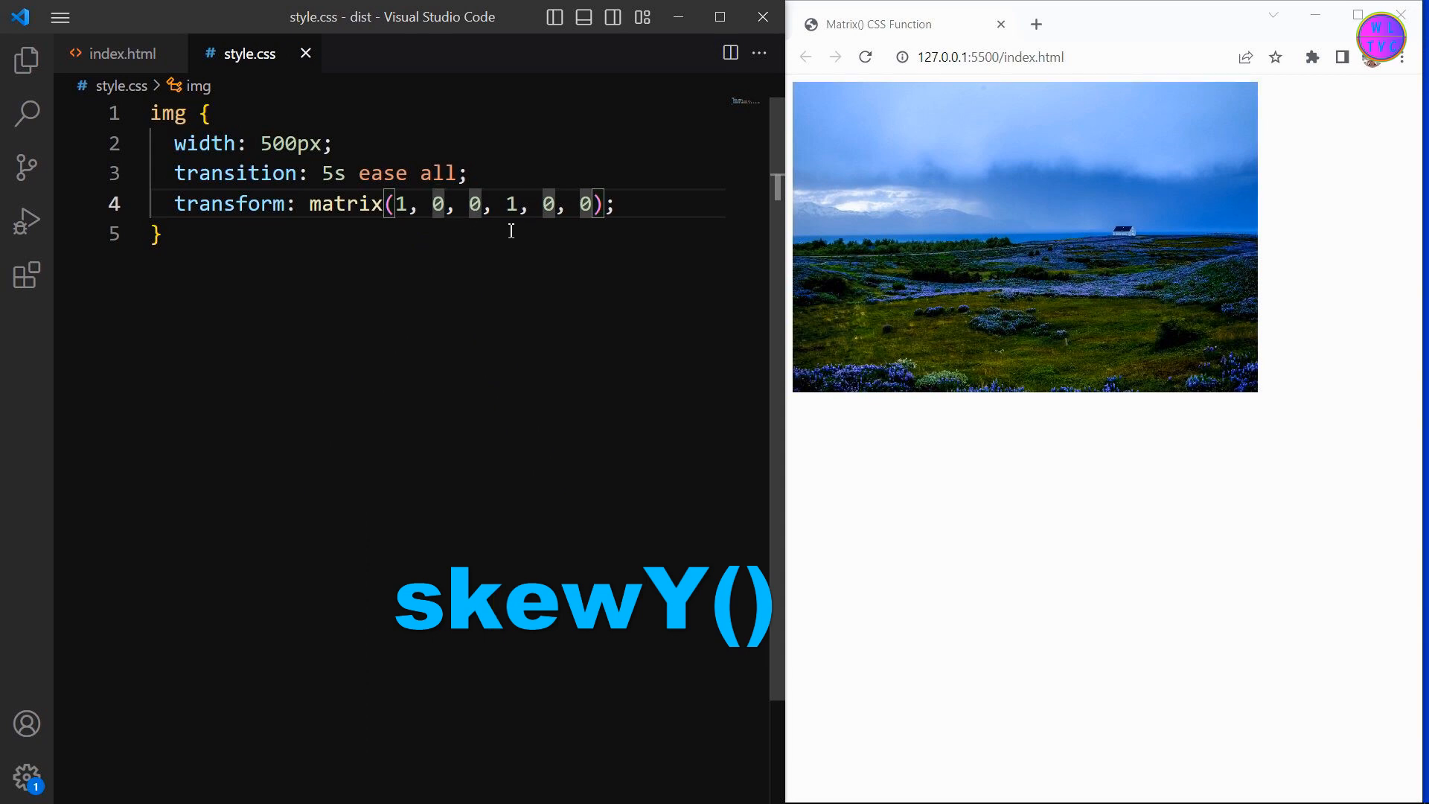
Try 0.5 and -0.5 as the second matrix value, reset it to 0, then set the third to -0.8.
{"action": "type", "text": "."}
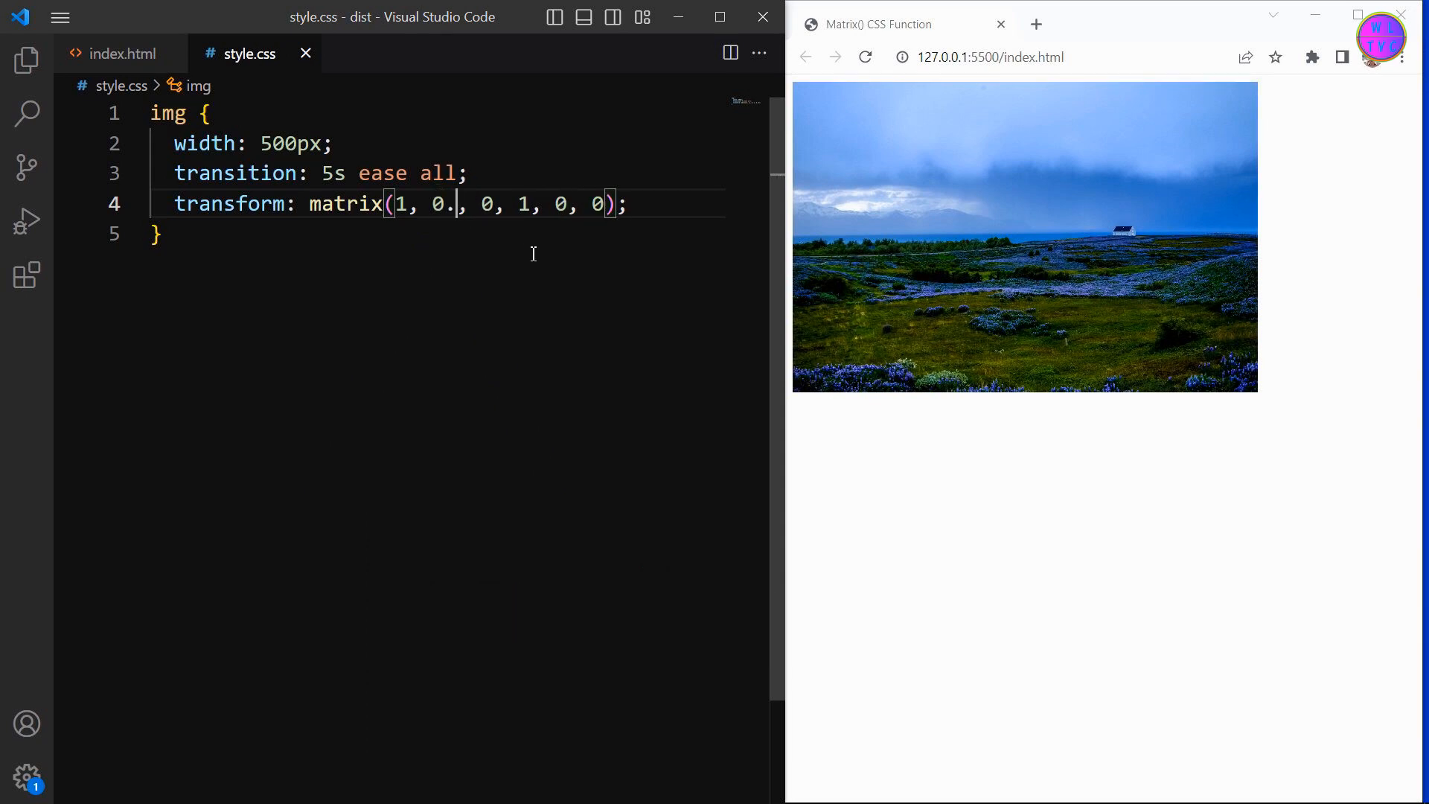
{"action": "type", "text": "5"}
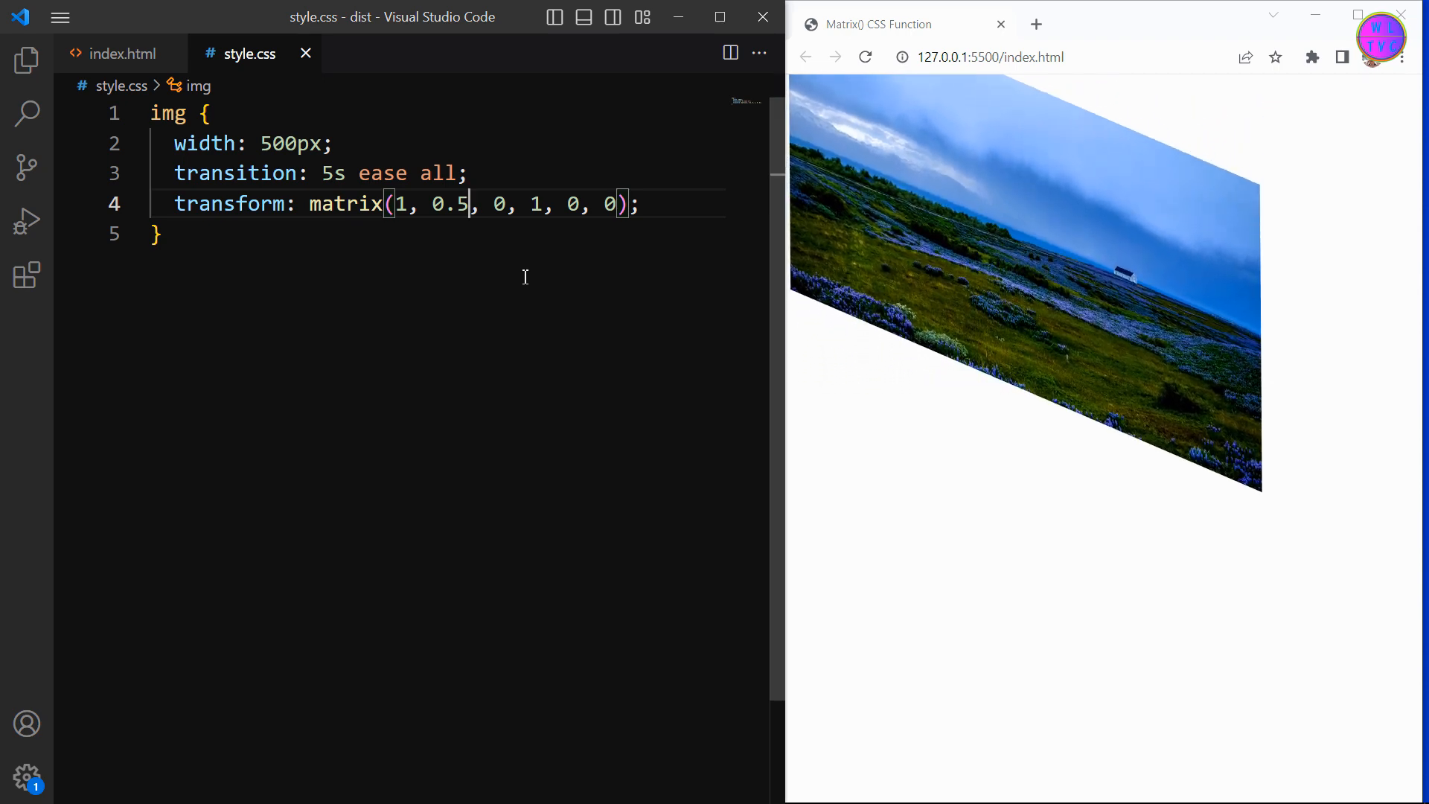
{"action": "double_click", "coordinate": [452, 203]}
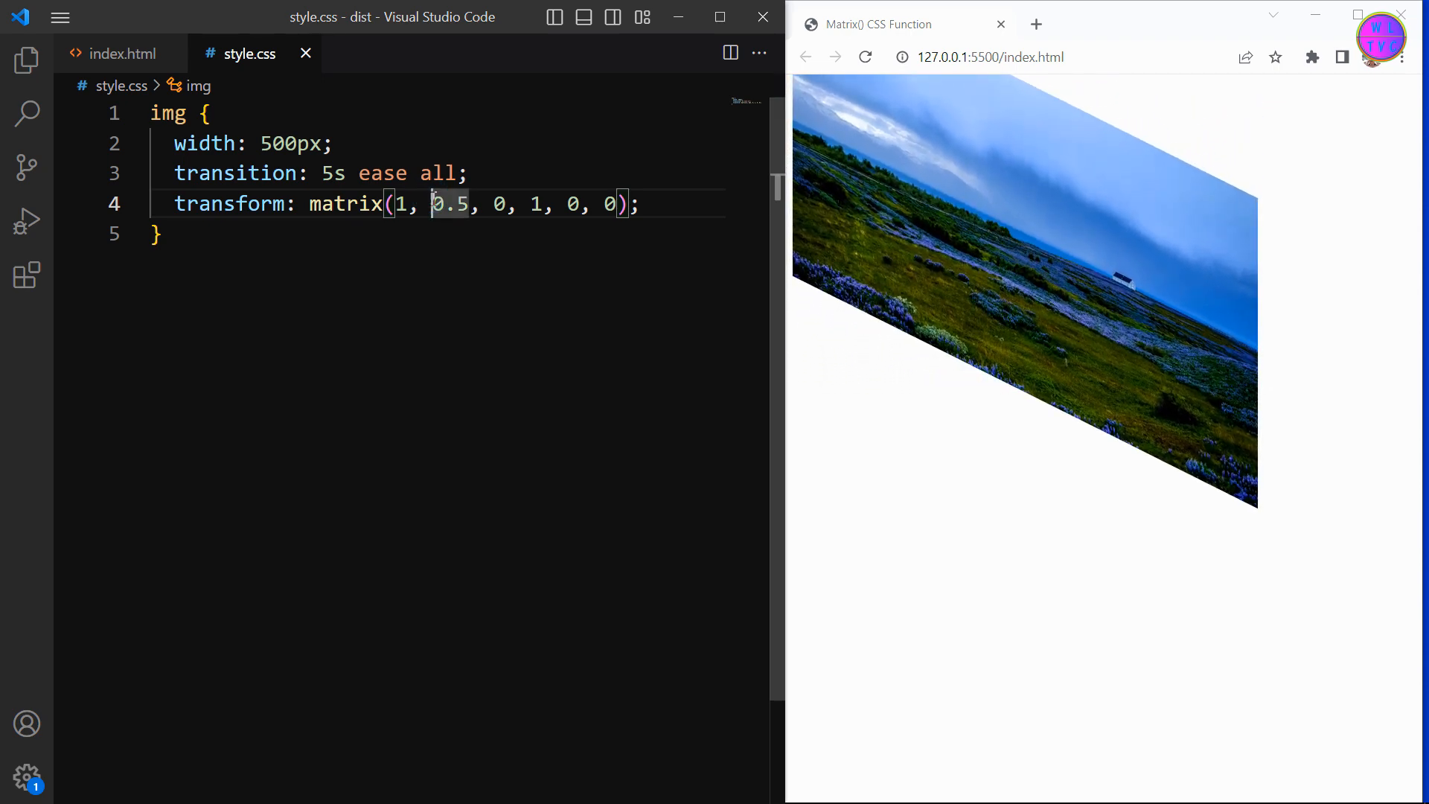
{"action": "type", "text": "-"}
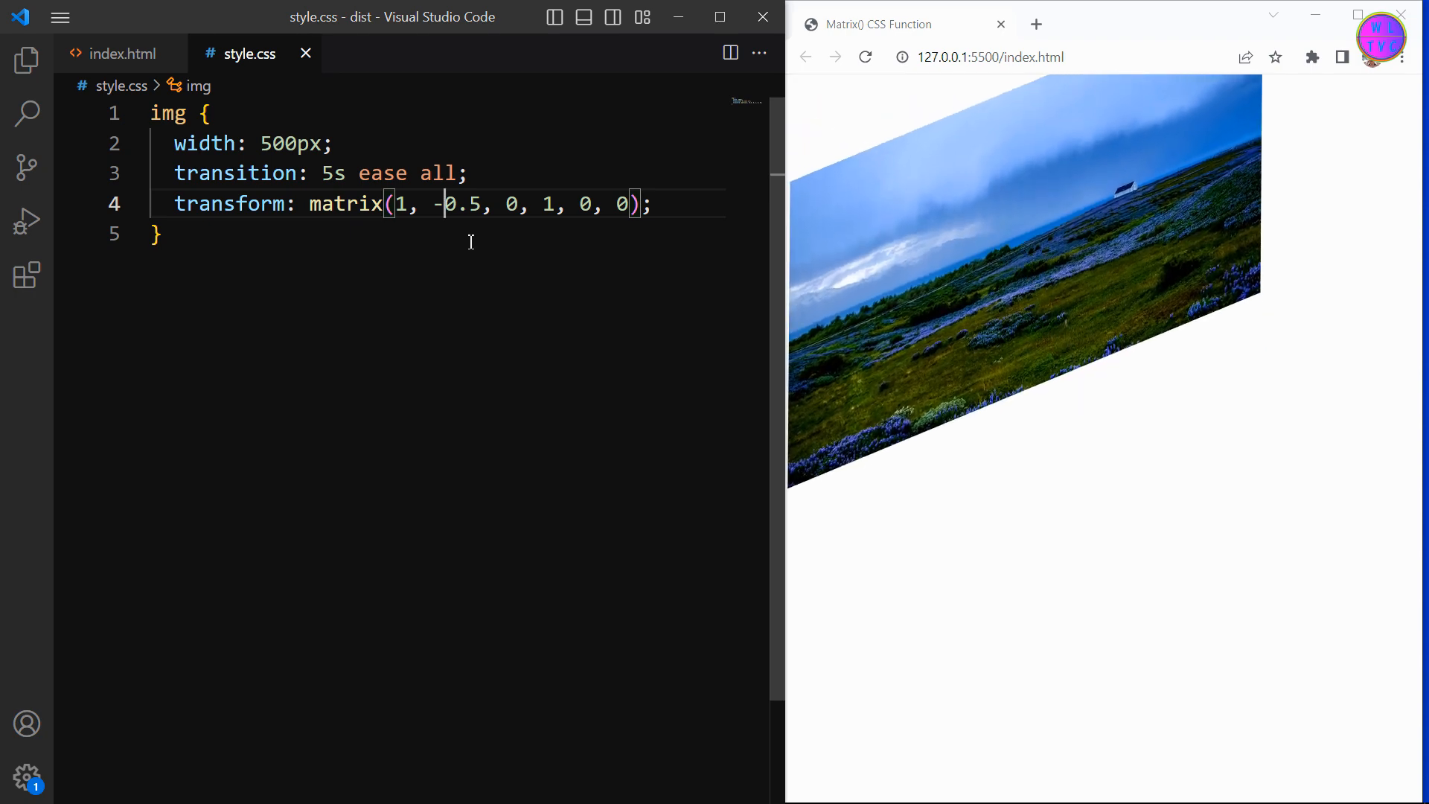
{"action": "type", "text": "0,"}
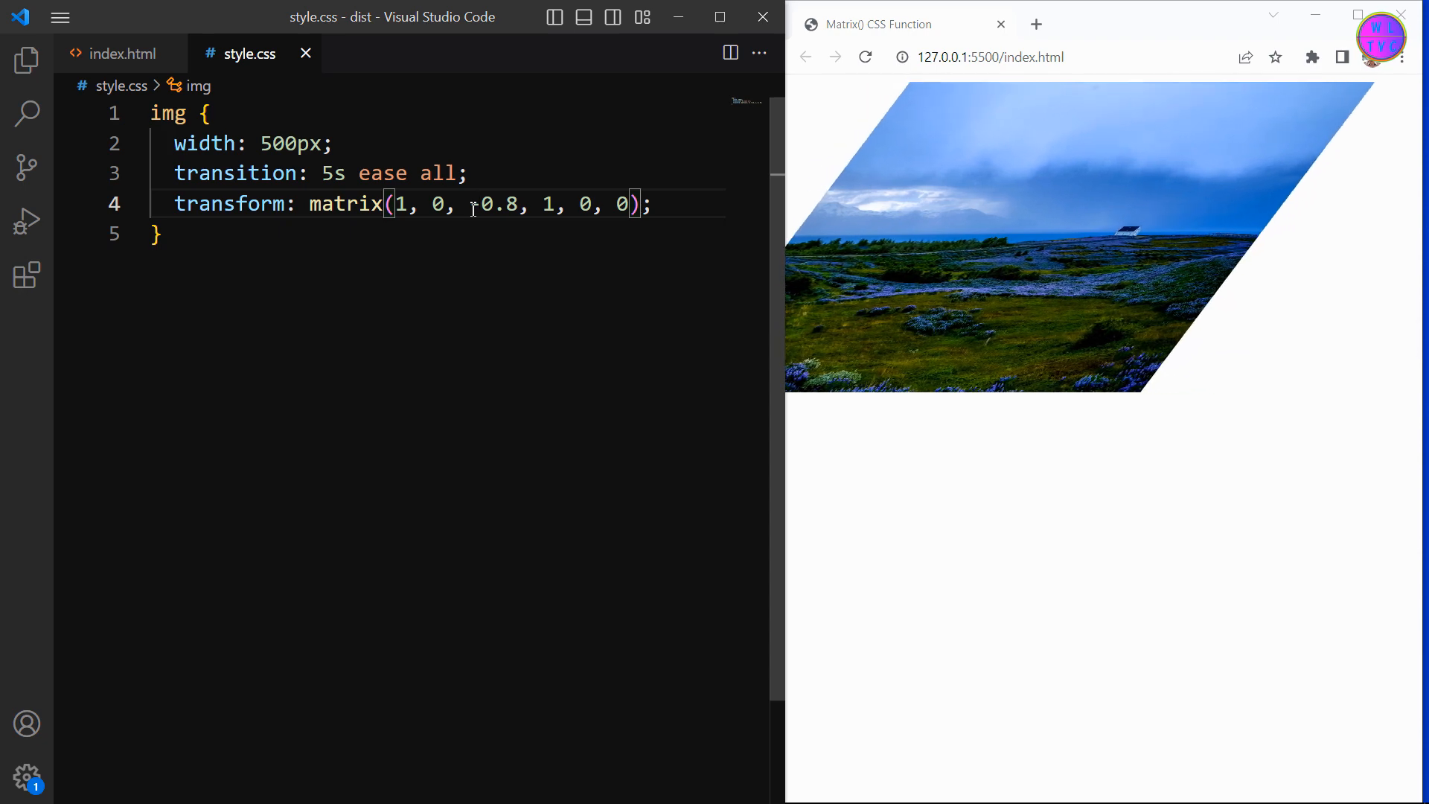
Reset the third matrix value to 0, removing the image's slant.
{"action": "type", "text": "0"}
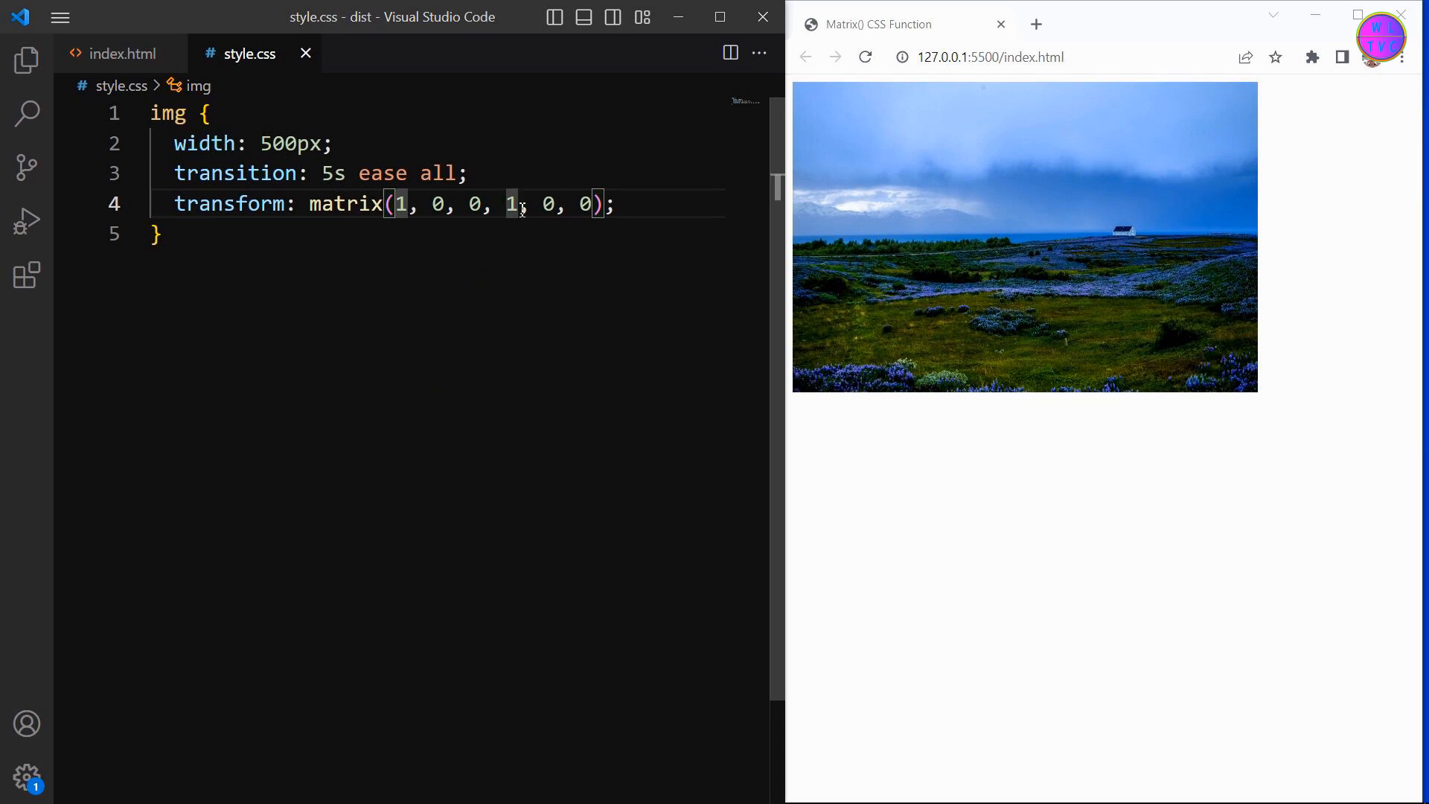
{"action": "type", "text": "0"}
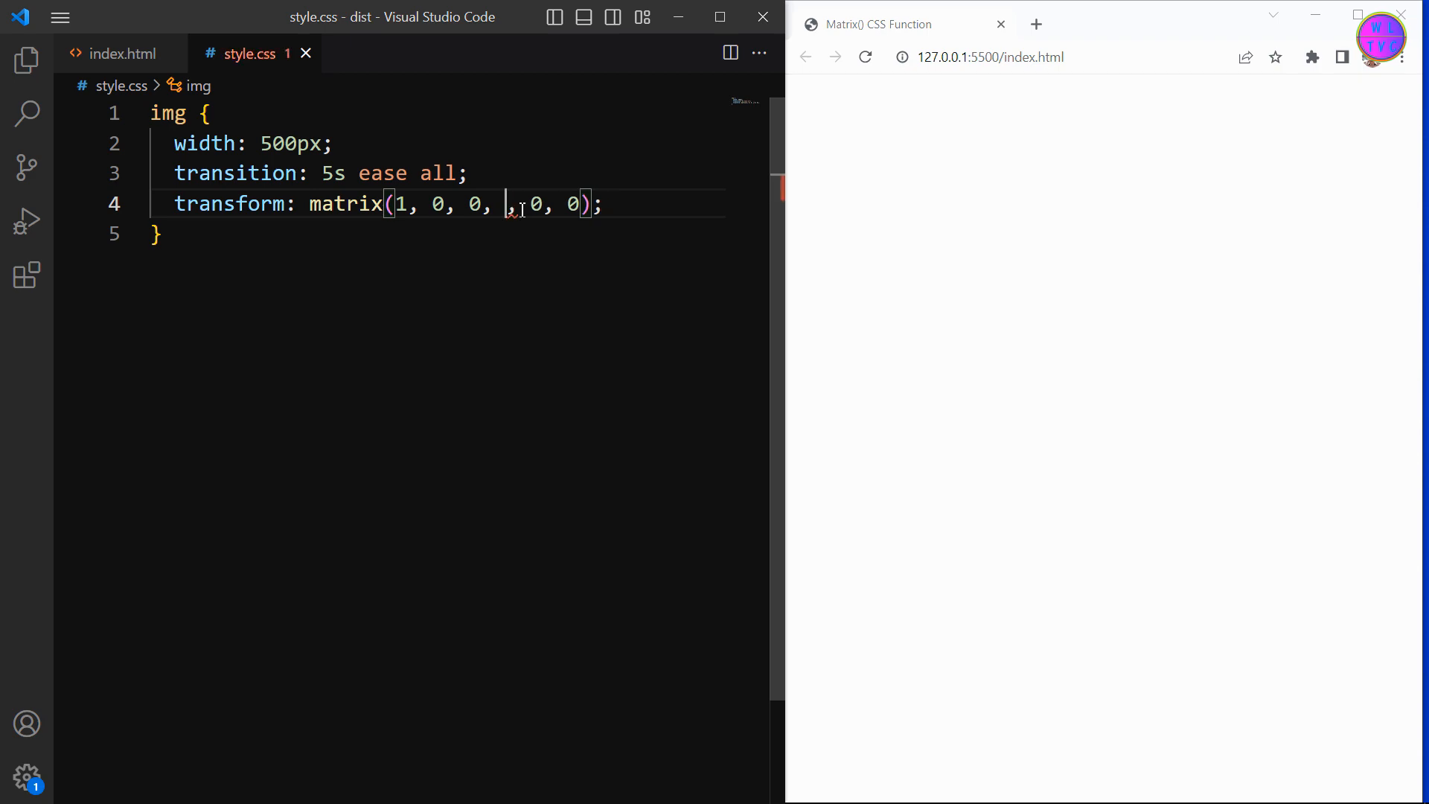
Try 0.8, 3 and -3 as the fourth matrix value, then restore it to 1.
{"action": "type", "text": "1"}
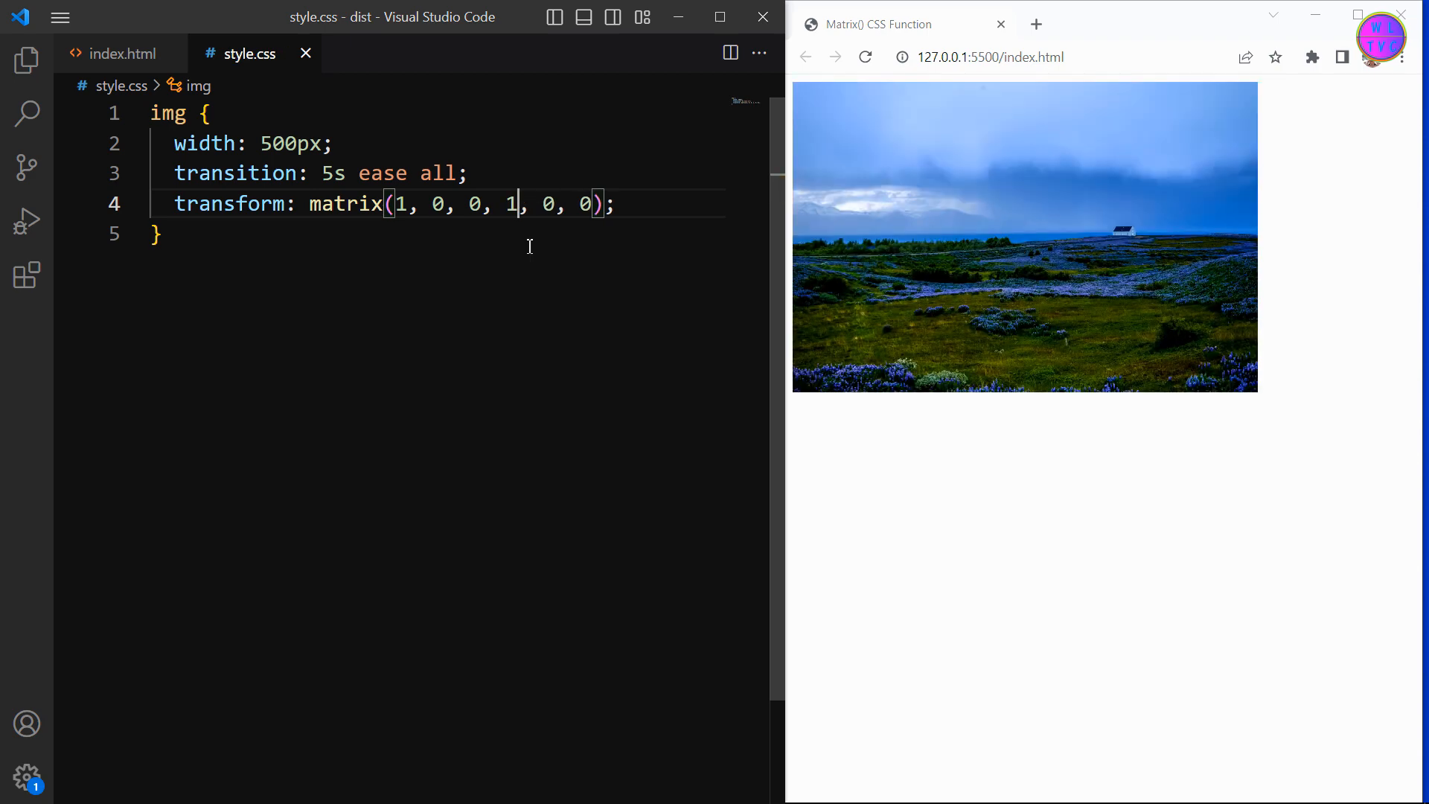
{"action": "type", "text": "0.8"}
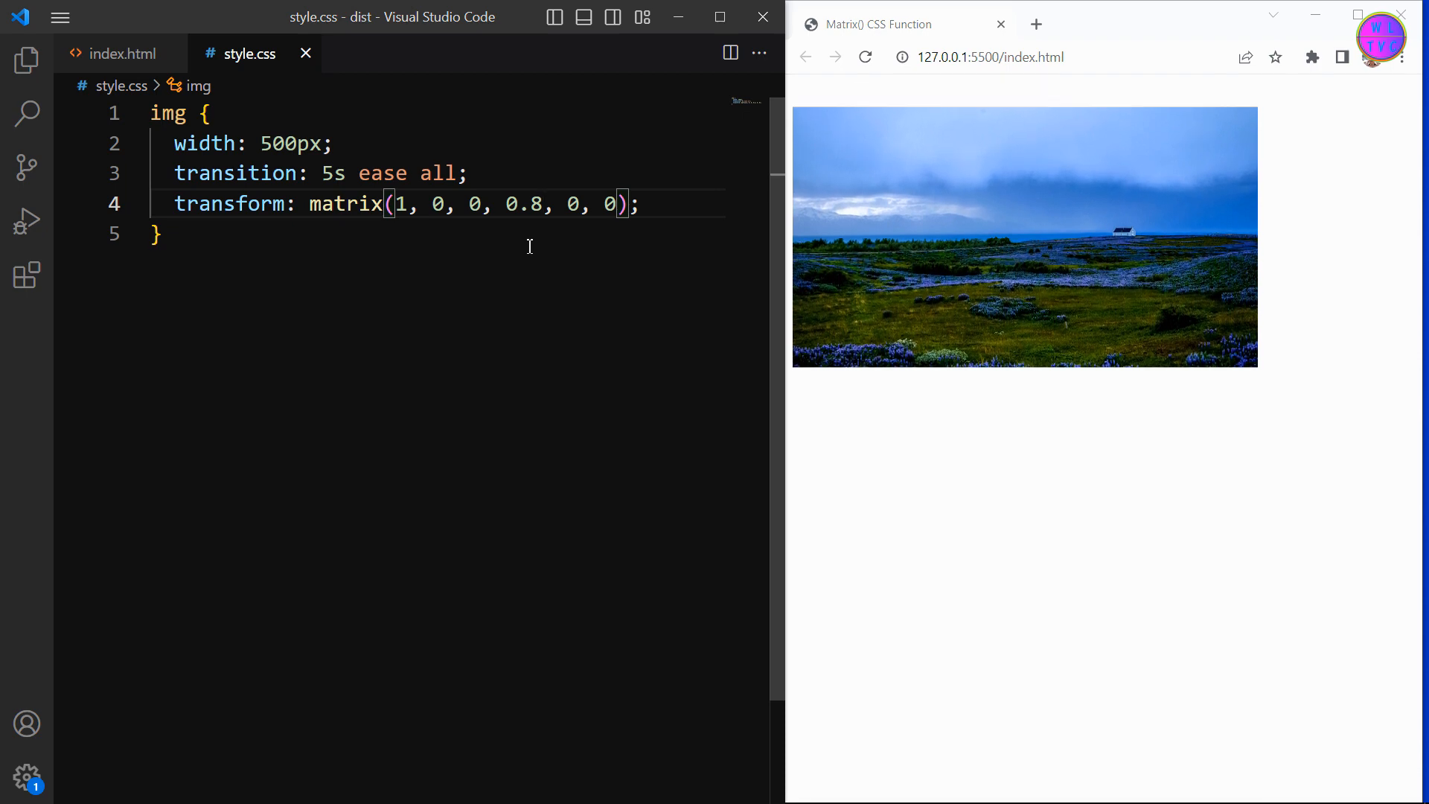
{"action": "type", "text": "3"}
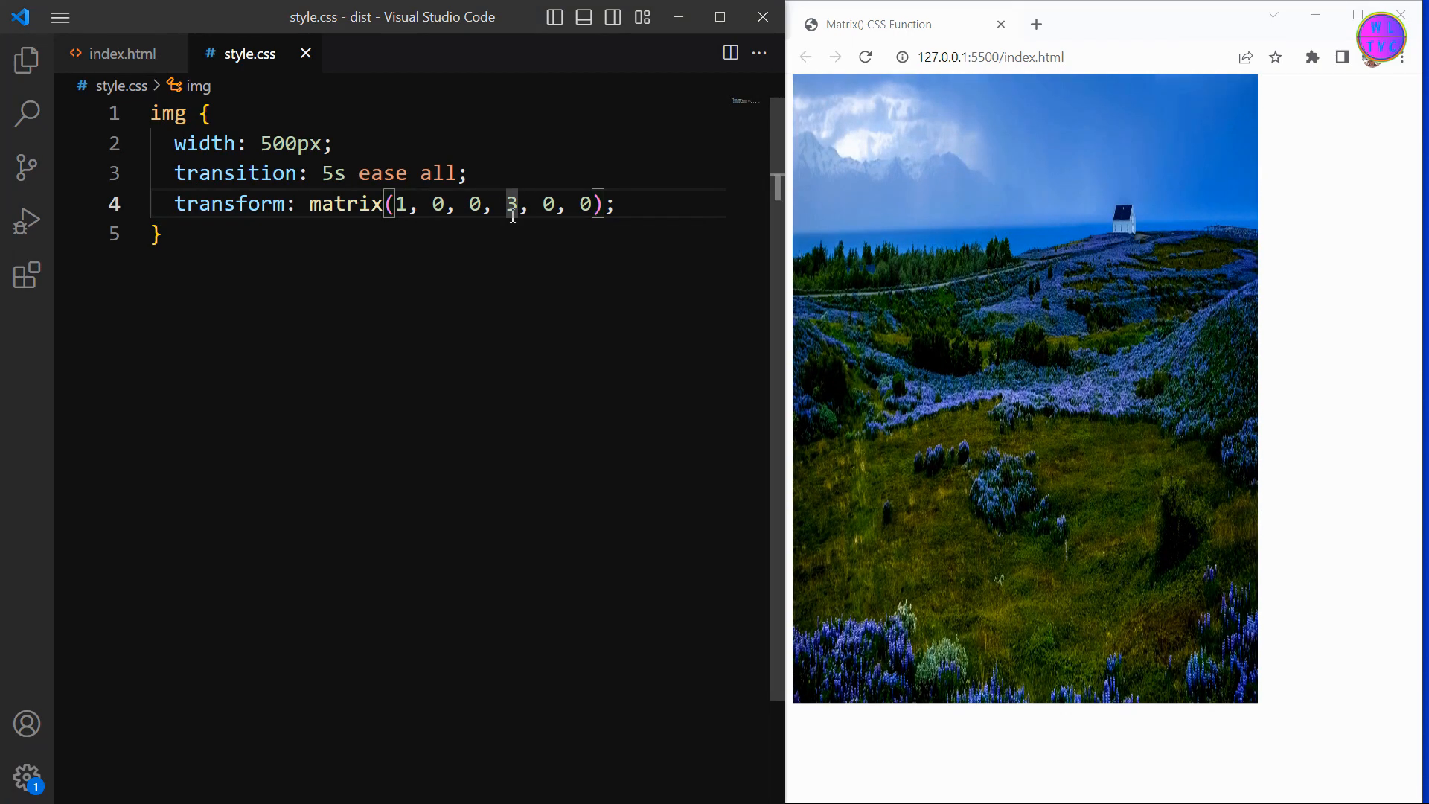
{"action": "type", "text": "-"}
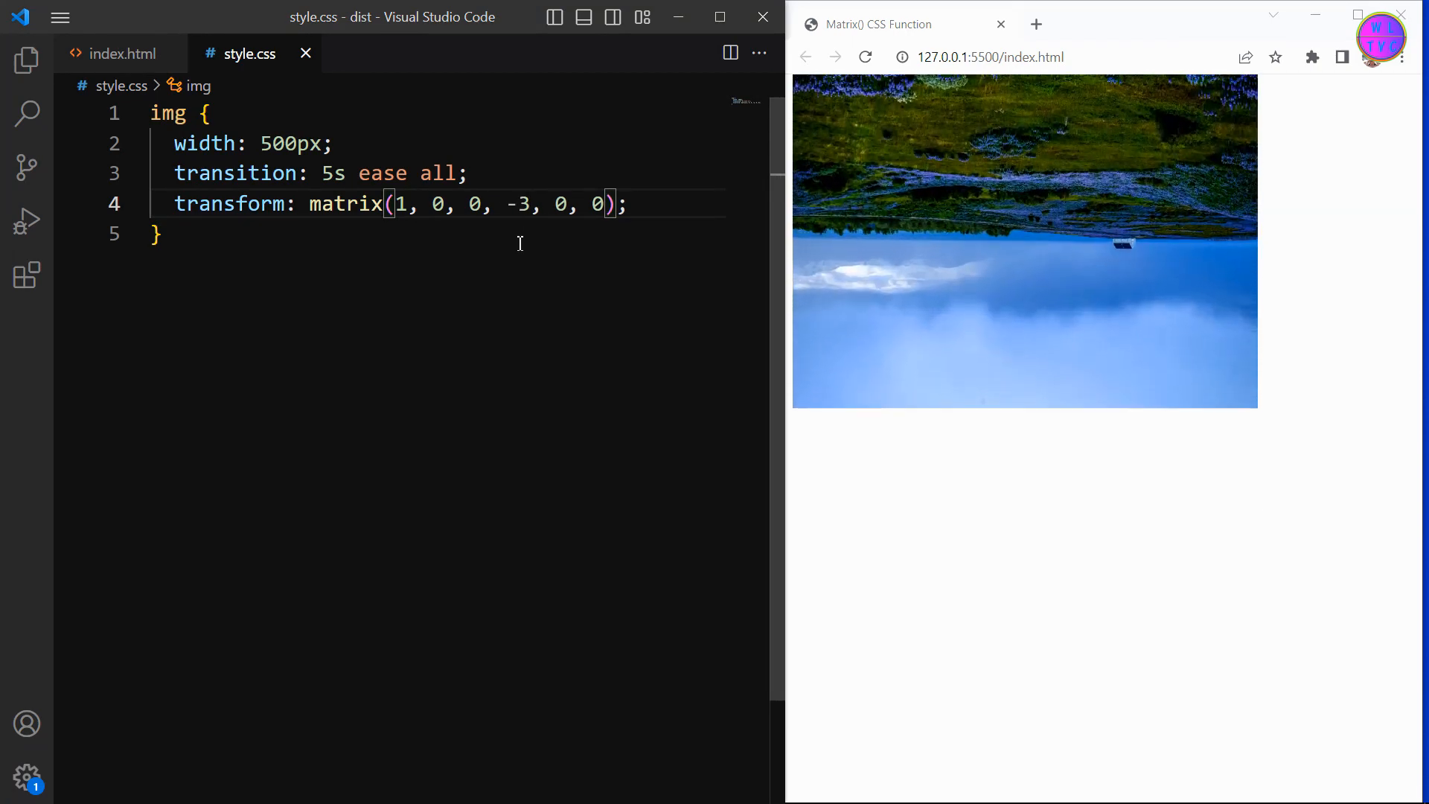
{"action": "key", "text": "Backspace"}
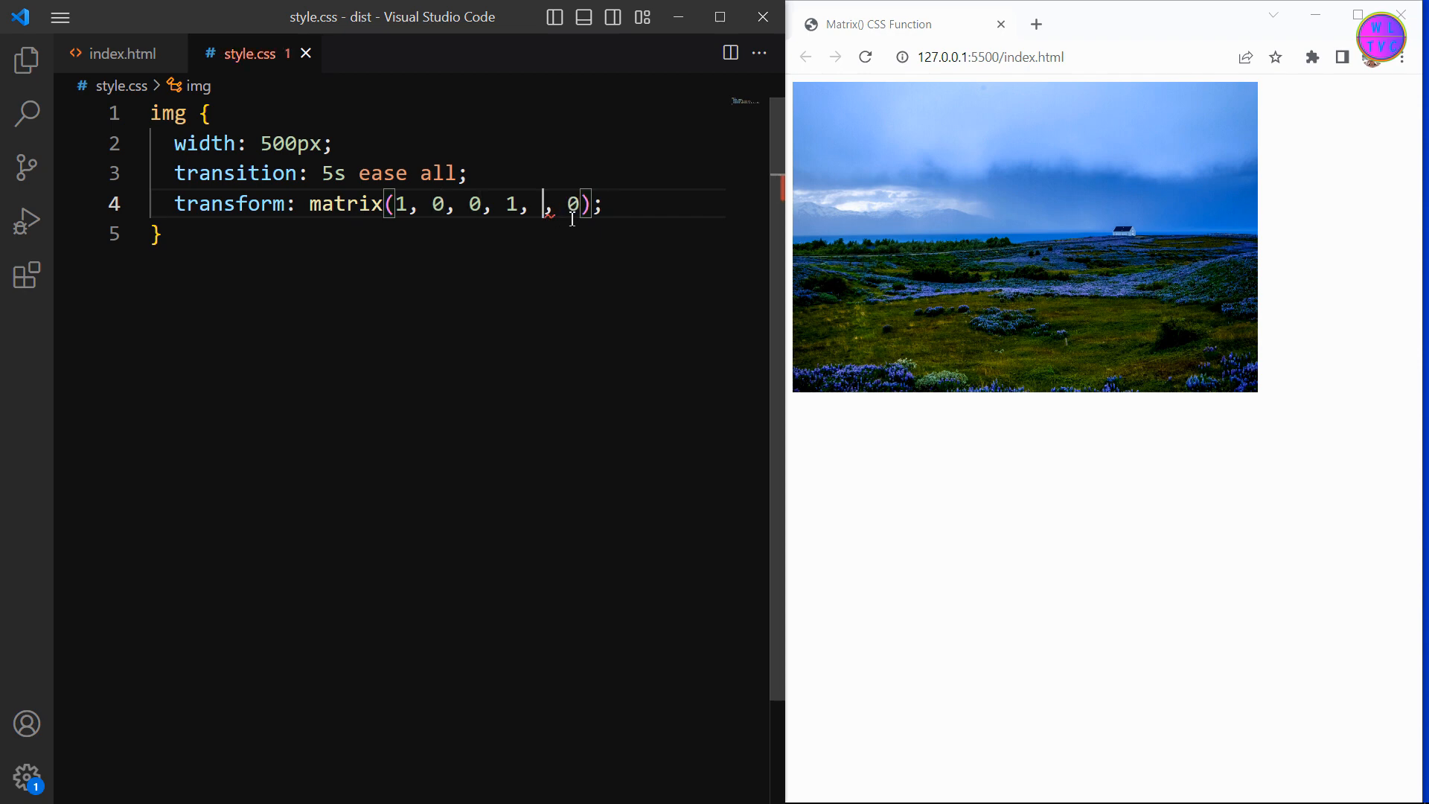
Try 150 and -150 as the fifth matrix value, reset it to 0, then set the sixth to 100.
{"action": "type", "text": "150"}
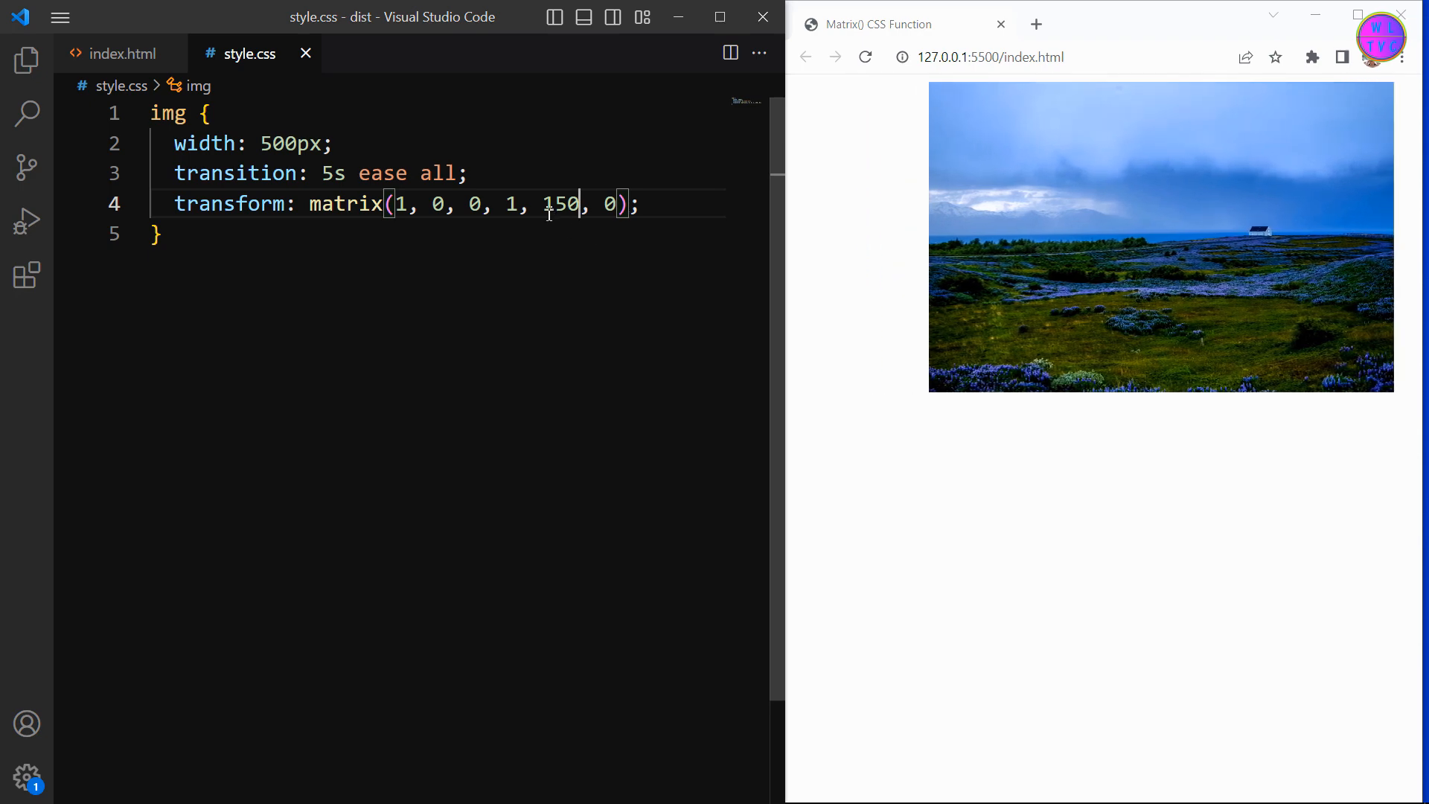
{"action": "double_click", "coordinate": [561, 203]}
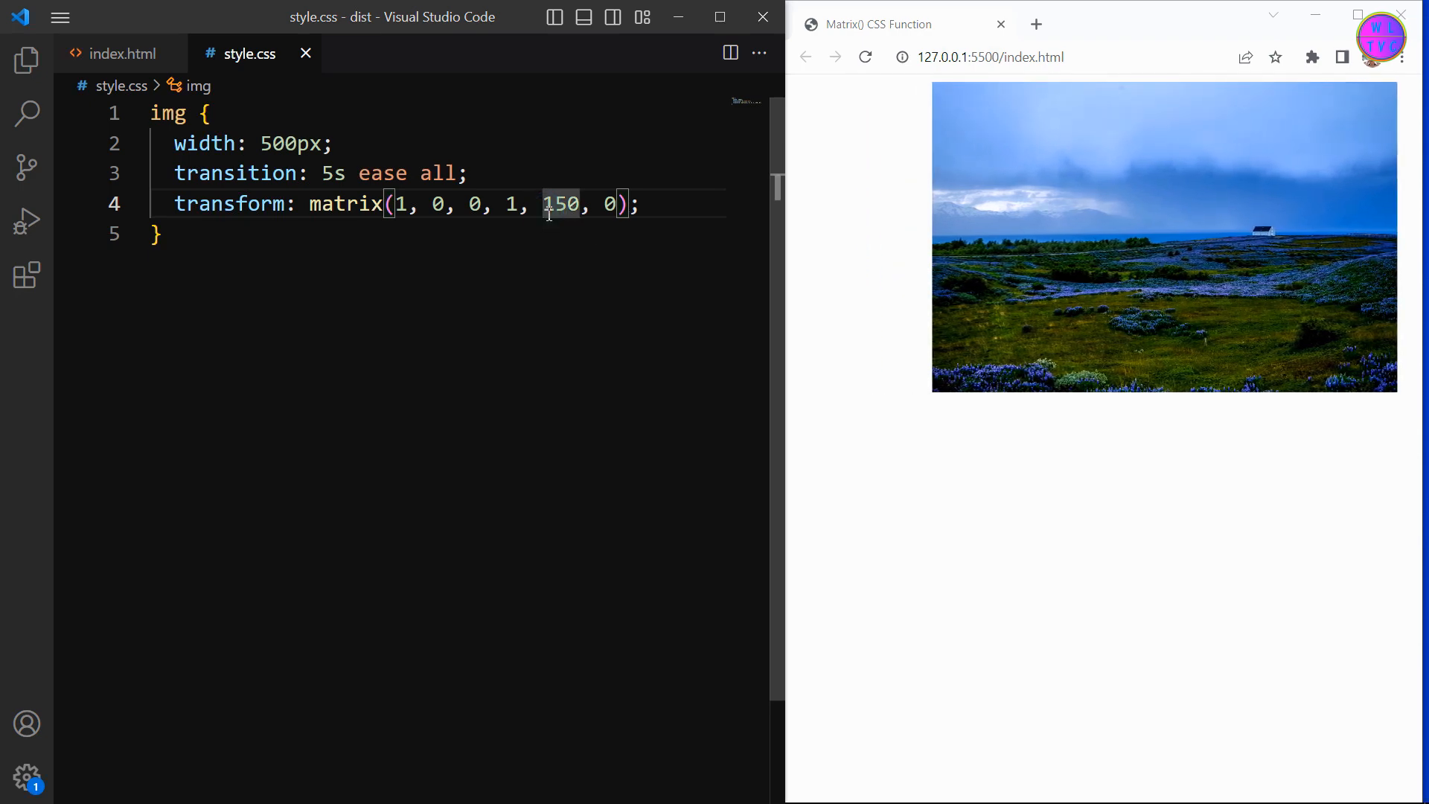
{"action": "type", "text": "-"}
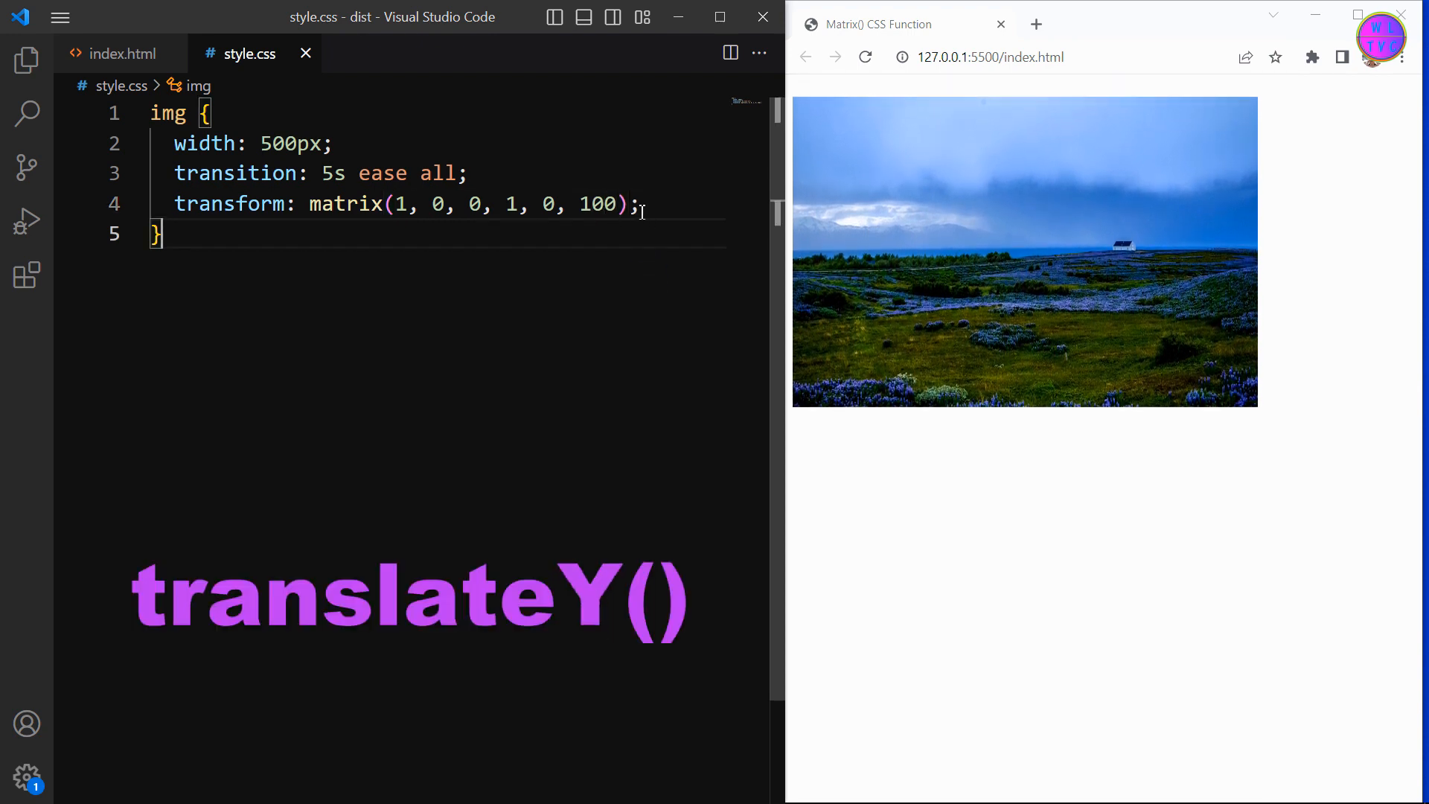
Try -100 as the sixth matrix value, then set it back to 0.
{"action": "double_click", "coordinate": [597, 203]}
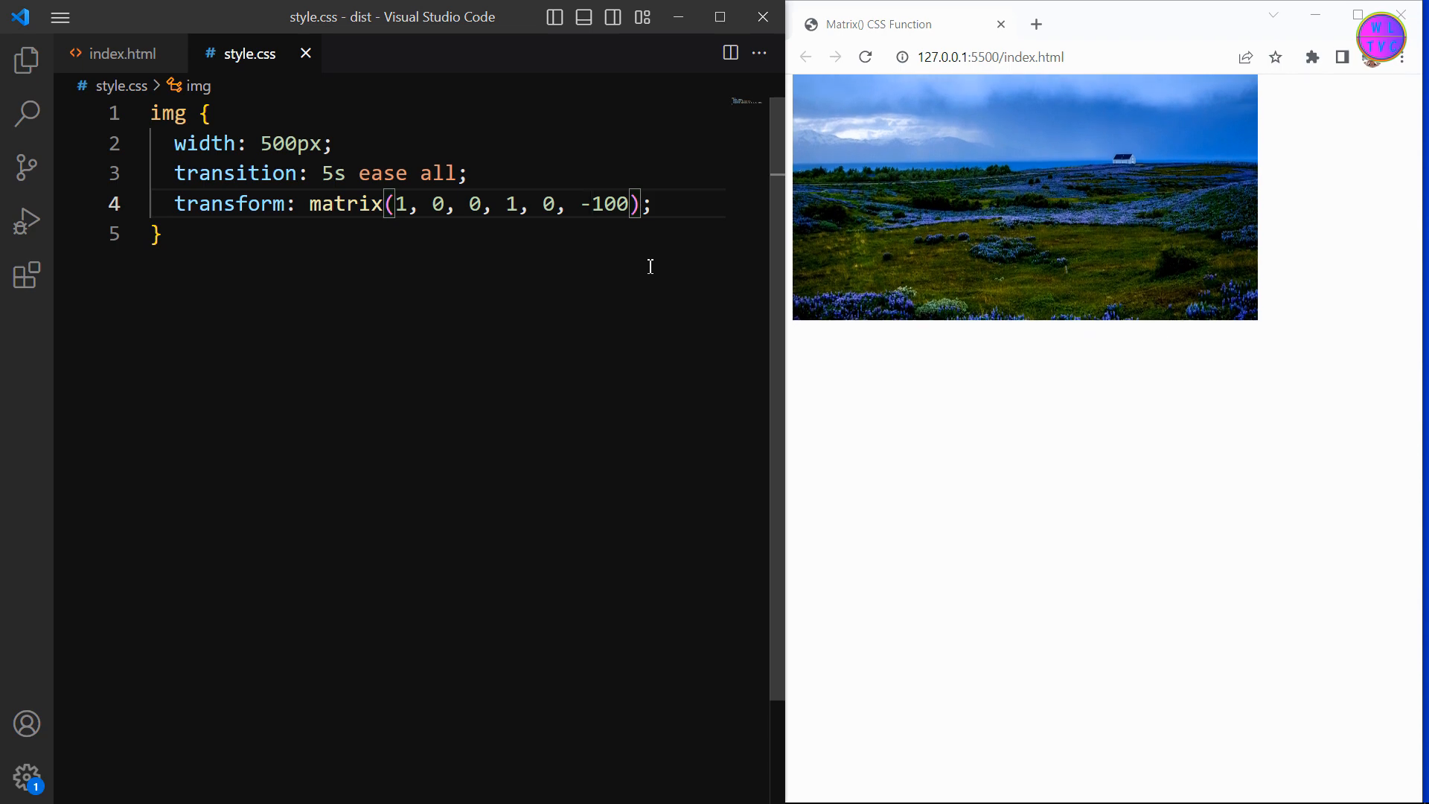
{"action": "type", "text": "0"}
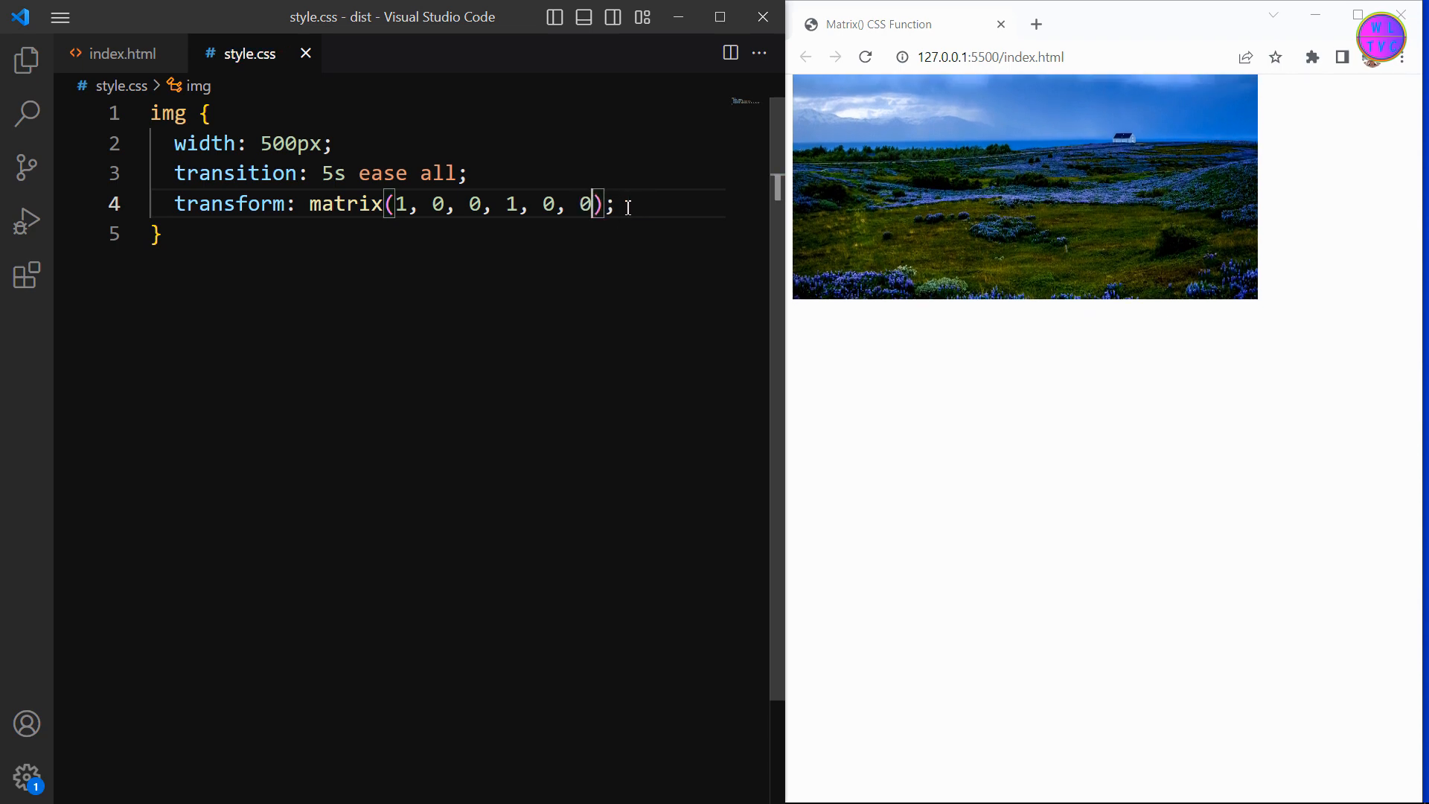
{"action": "left_click", "coordinate": [620, 203]}
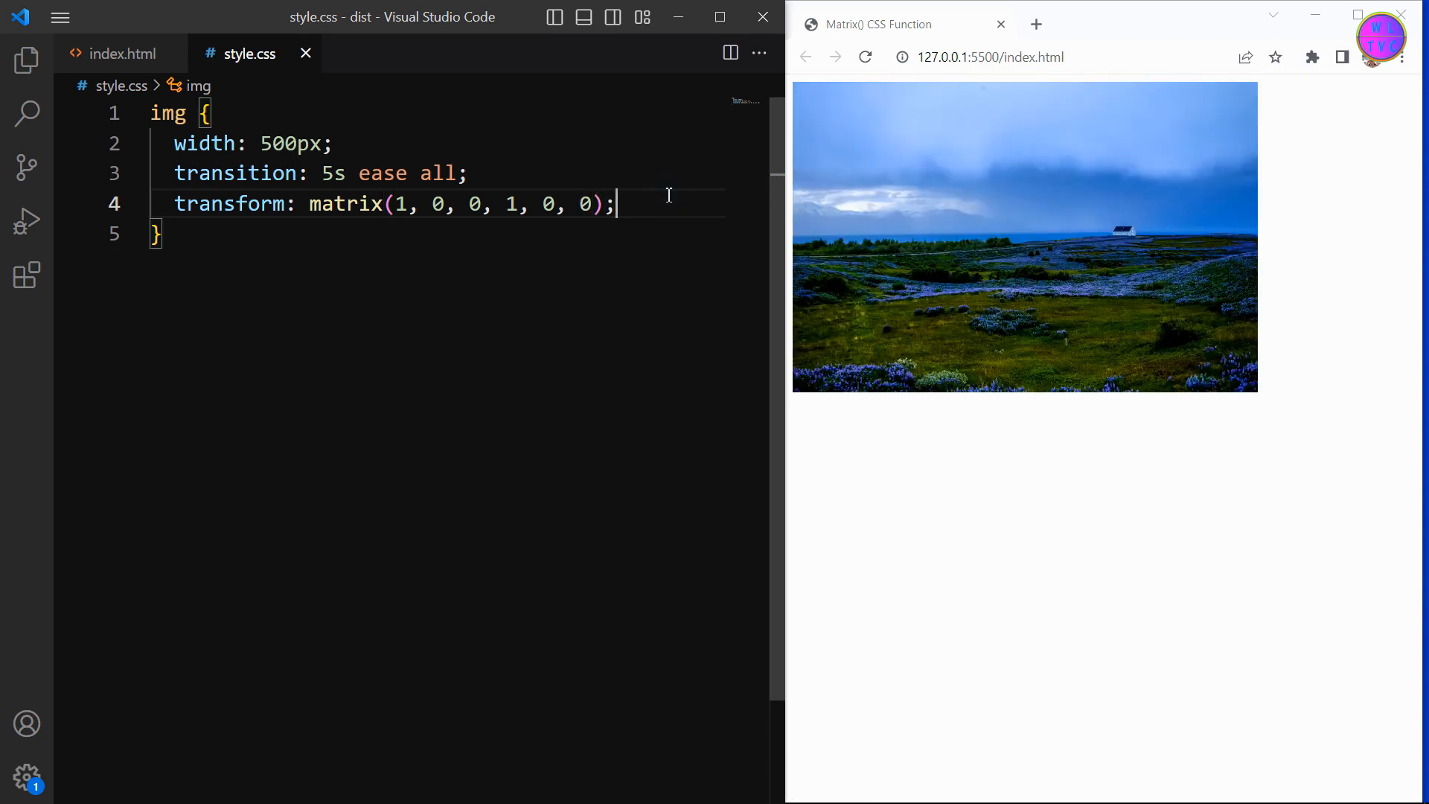